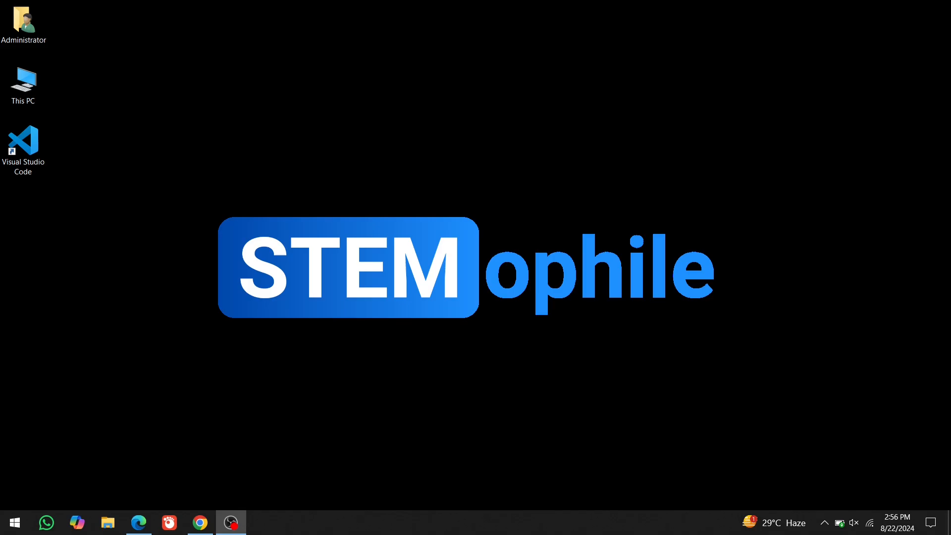
mouse_move(32, 187)
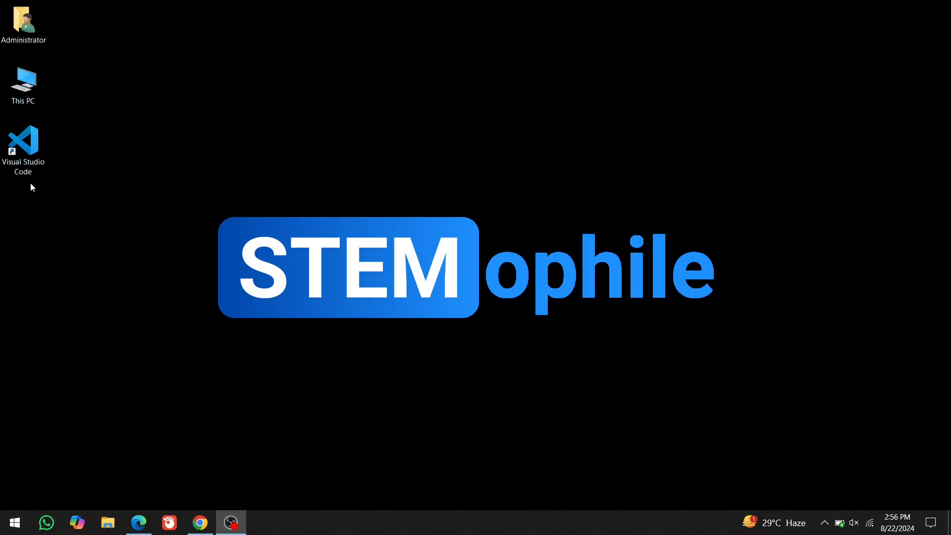
mouse_move(50, 200)
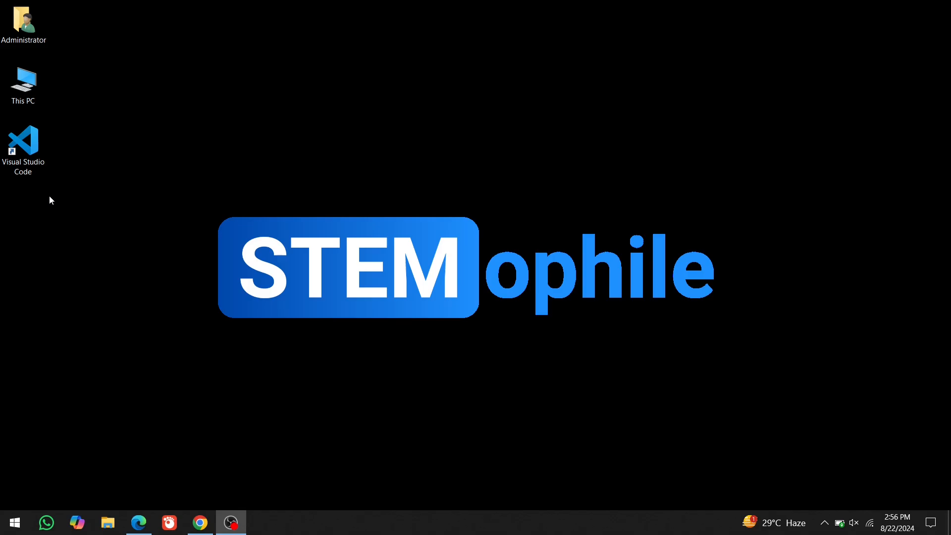
In an incognito window, search 'download code blocks' and reach the official Code::Blocks Downloads page.
click(200, 522)
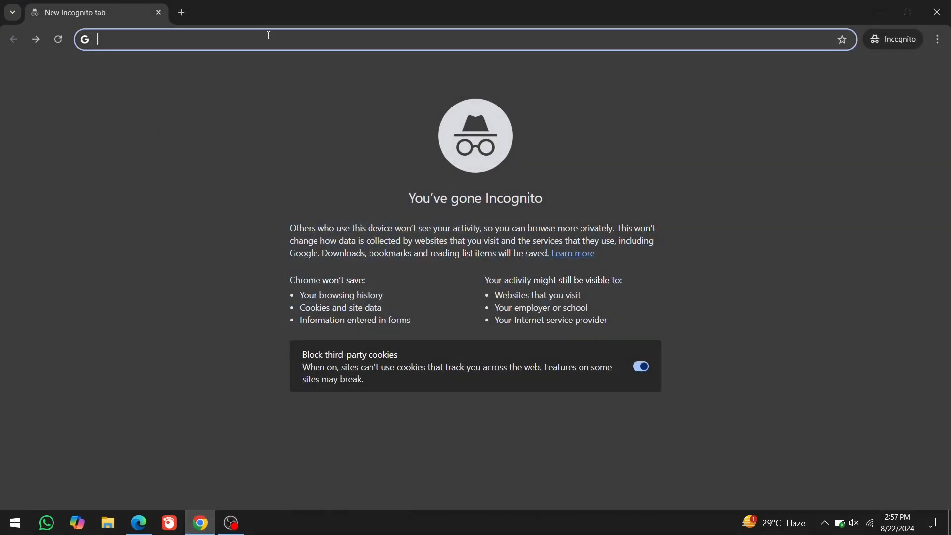
text(download code b)
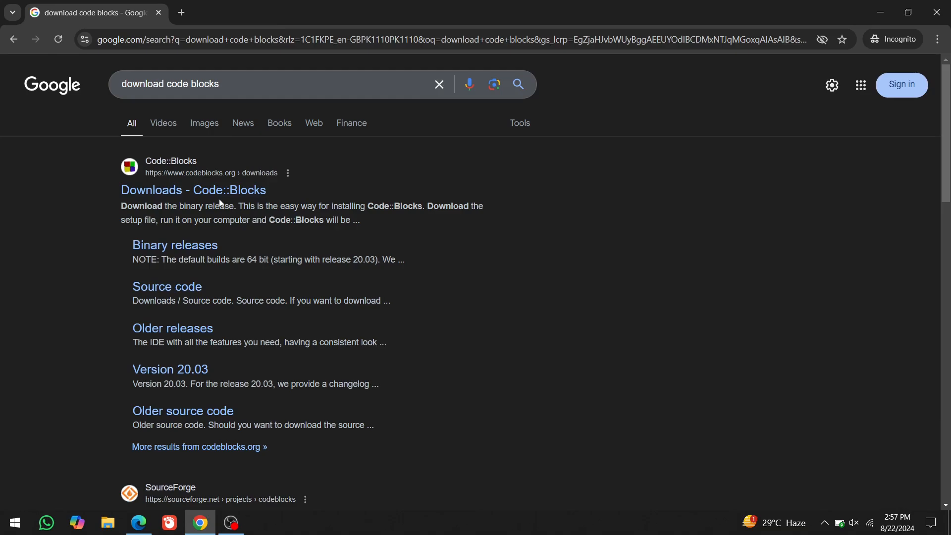
click(192, 190)
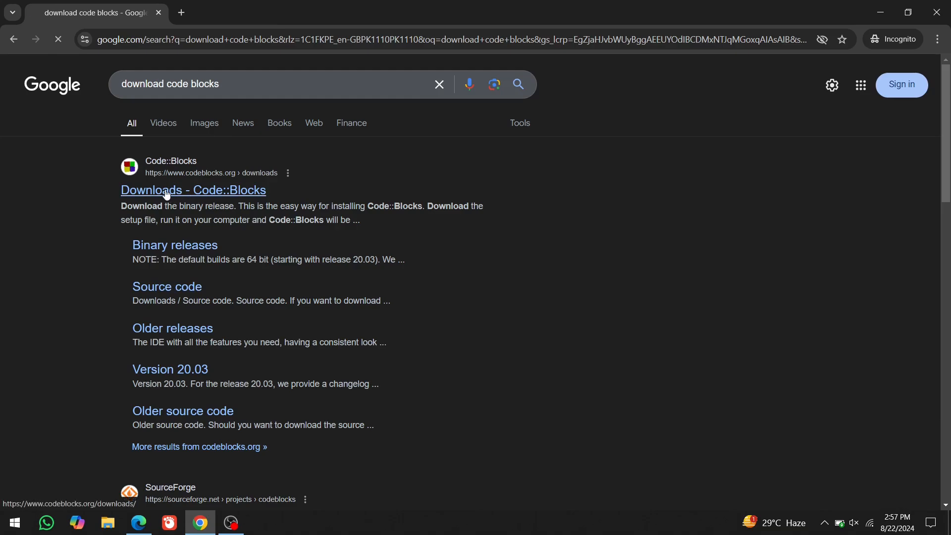
click(193, 190)
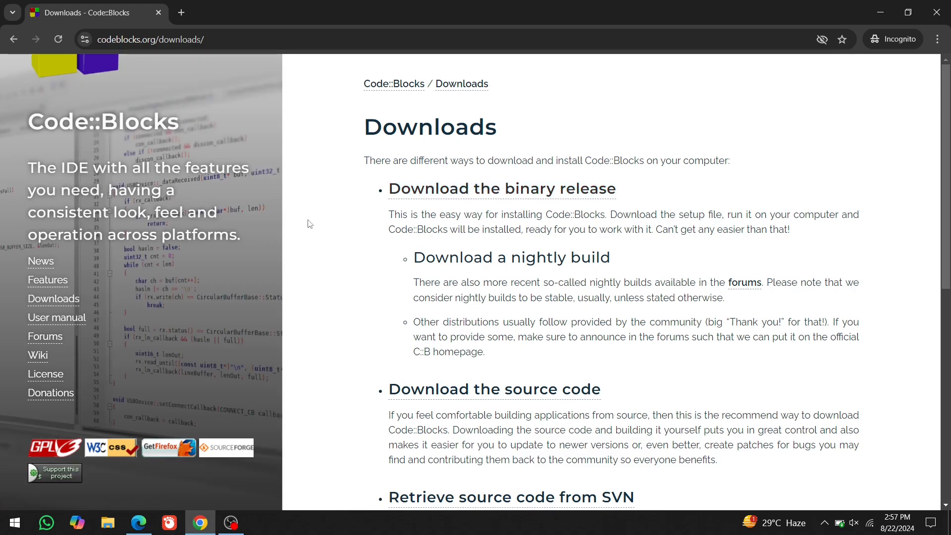
click(53, 299)
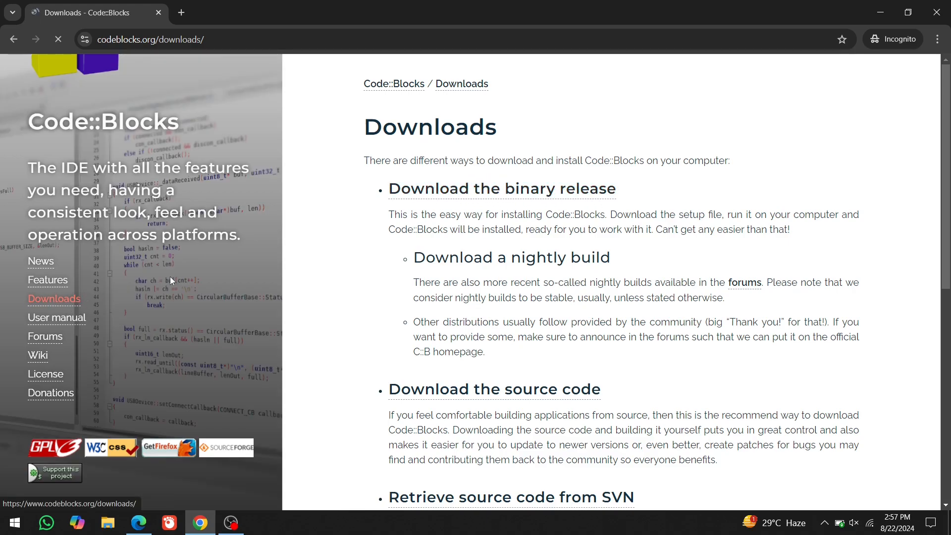
Download codeblocks-20.03mingw-setup.exe from the binary releases and launch the installer from Downloads.
click(501, 188)
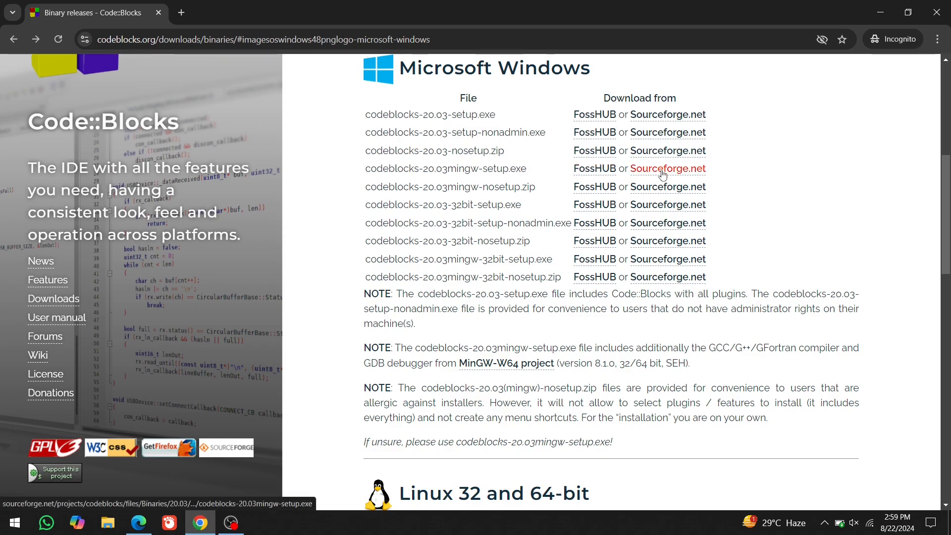
click(593, 168)
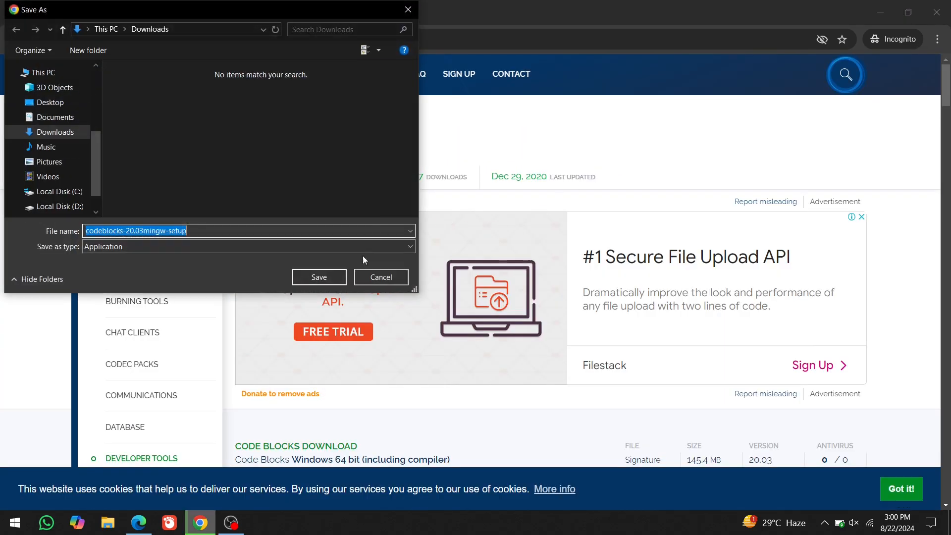
click(318, 277)
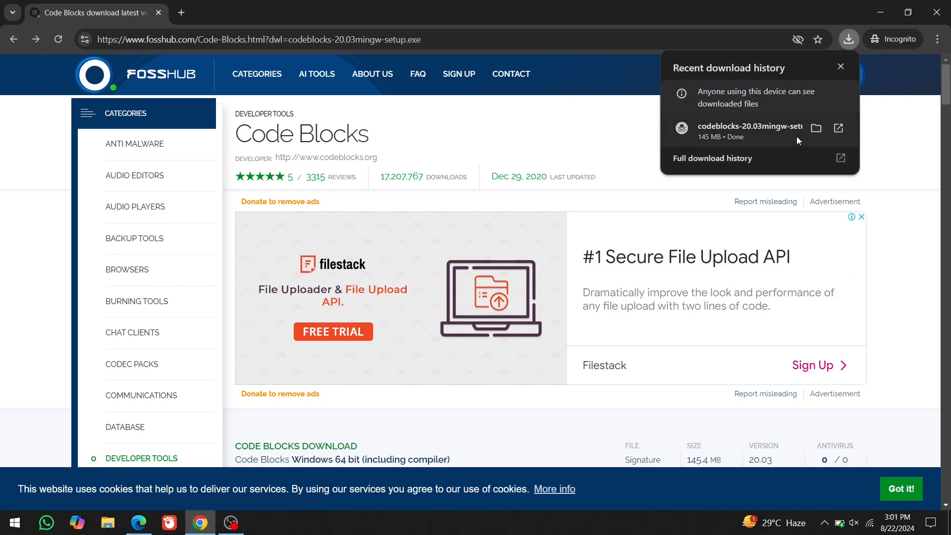
click(815, 127)
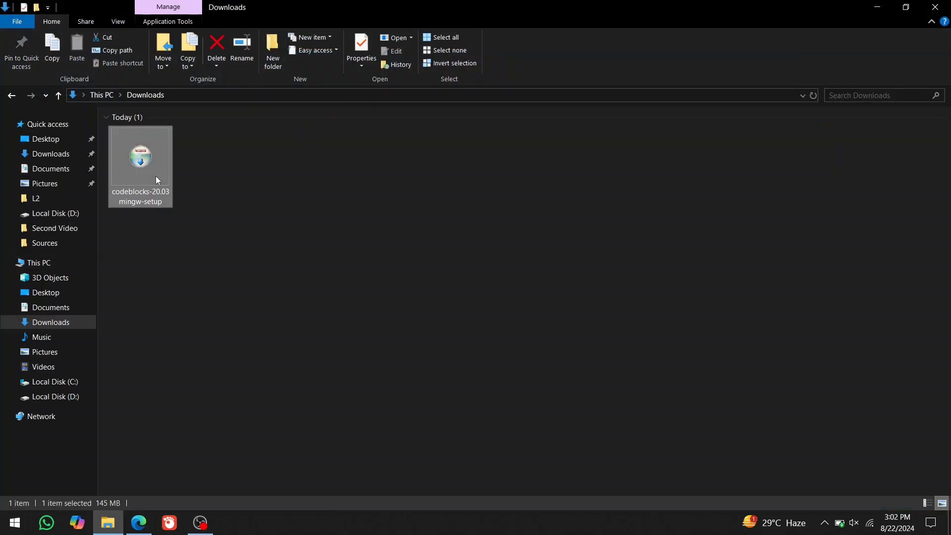
double_click(140, 157)
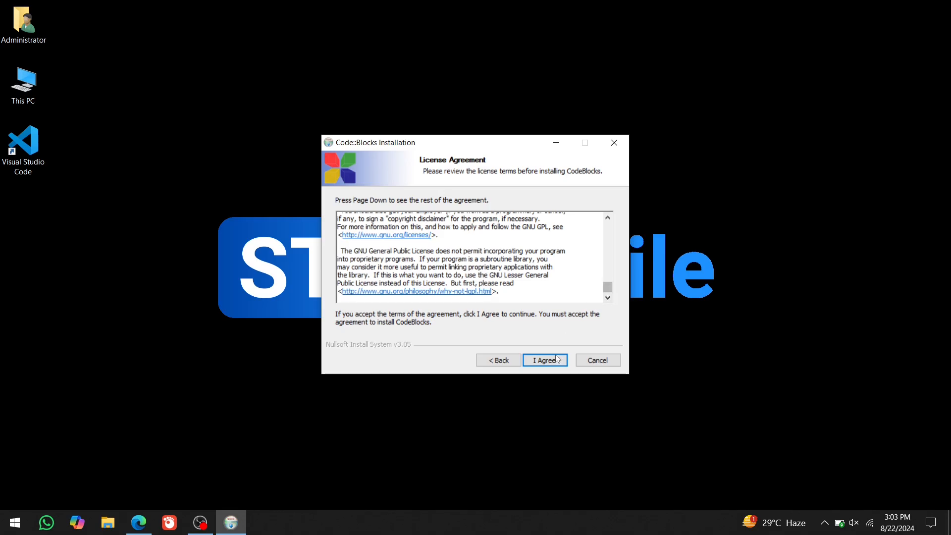
Accept the license, install the full component set to C:\Program Files\CodeBlocks and run Code::Blocks.
click(543, 359)
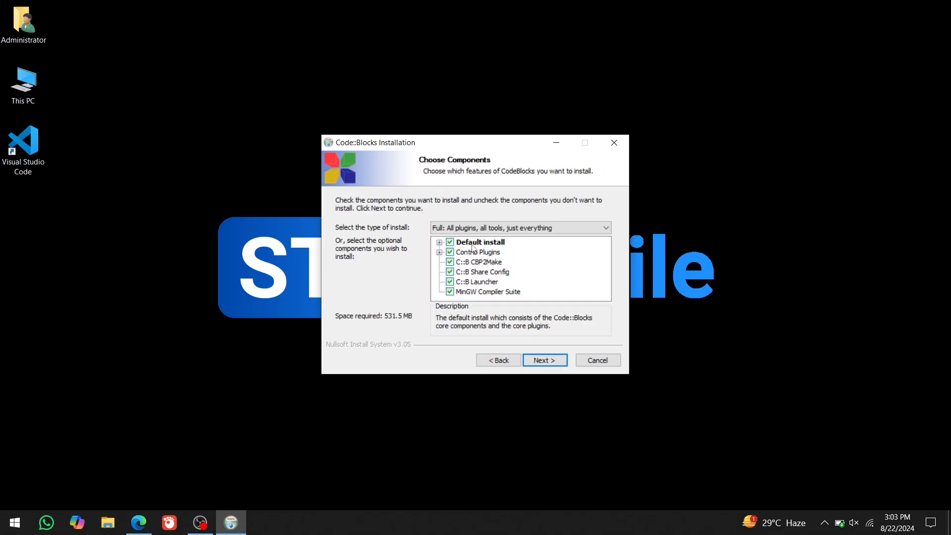
click(544, 360)
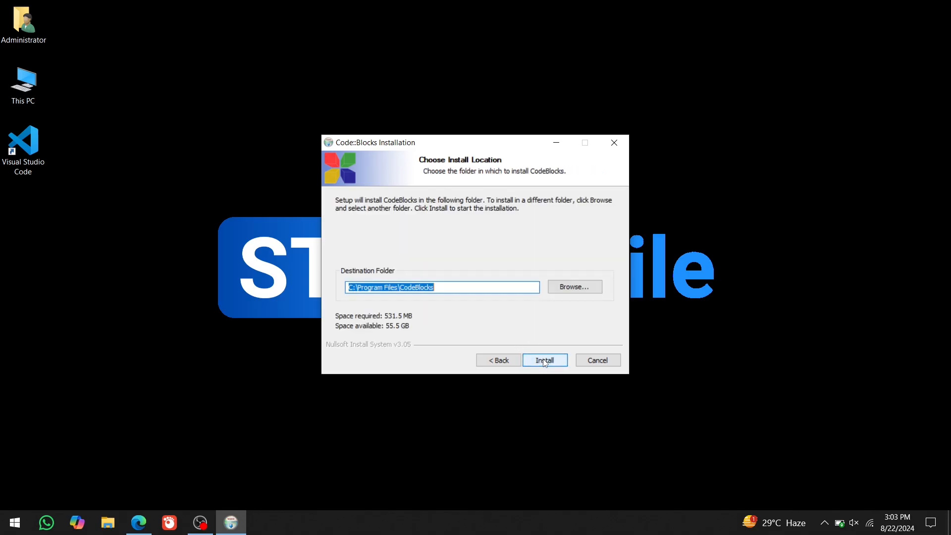
click(544, 360)
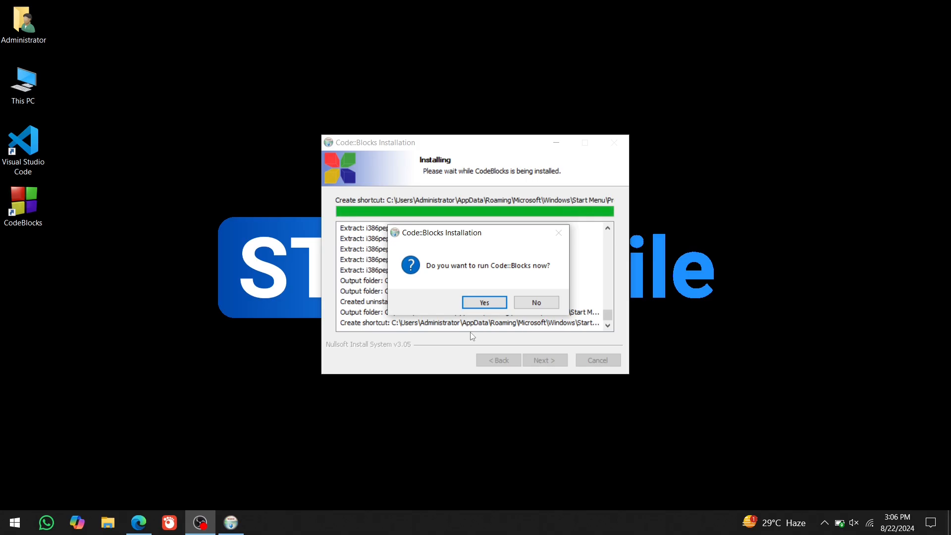
click(485, 302)
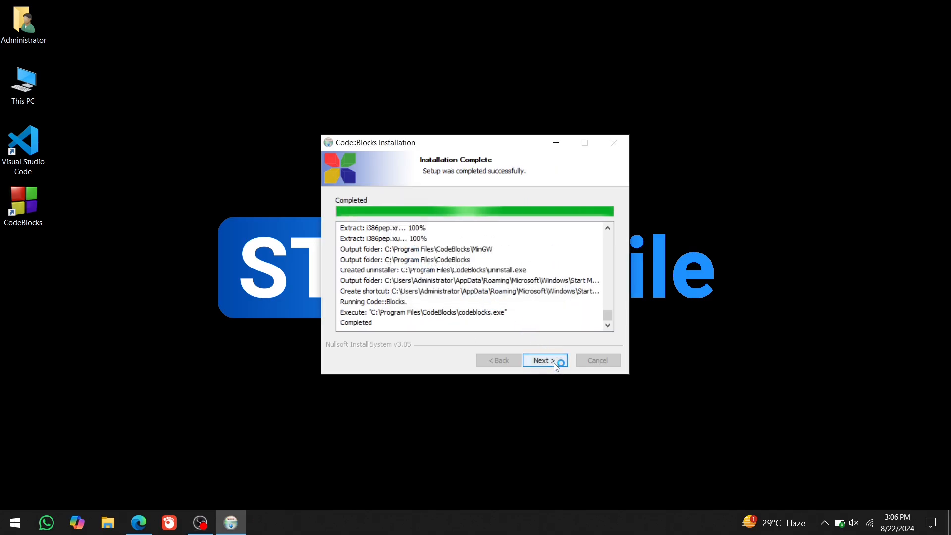
click(544, 359)
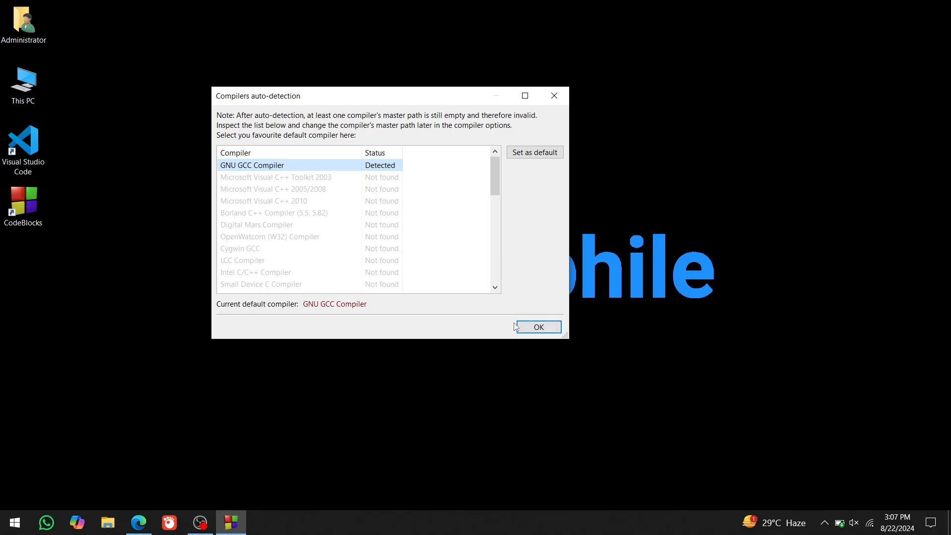
Accept GNU GCC as default compiler and confirm 'No, leave everything as it is' for file associations.
click(536, 327)
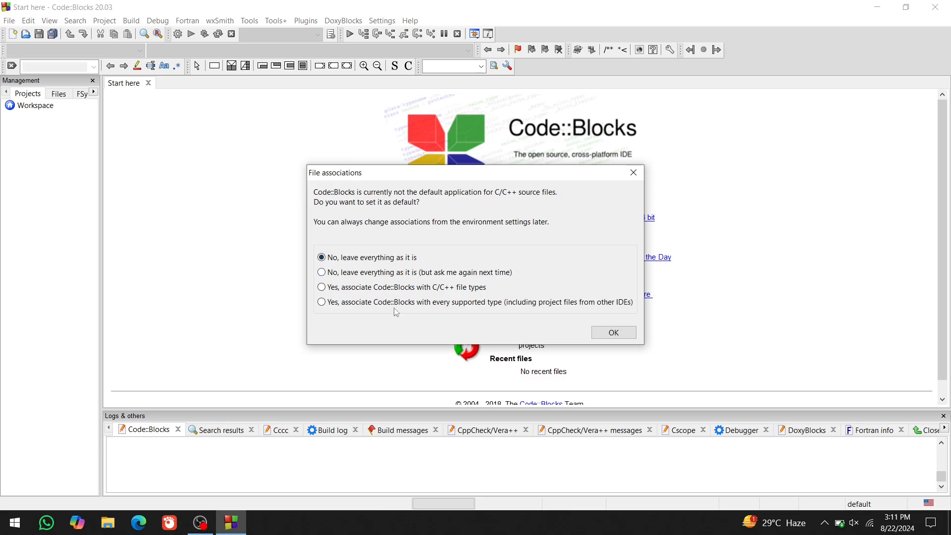
click(321, 302)
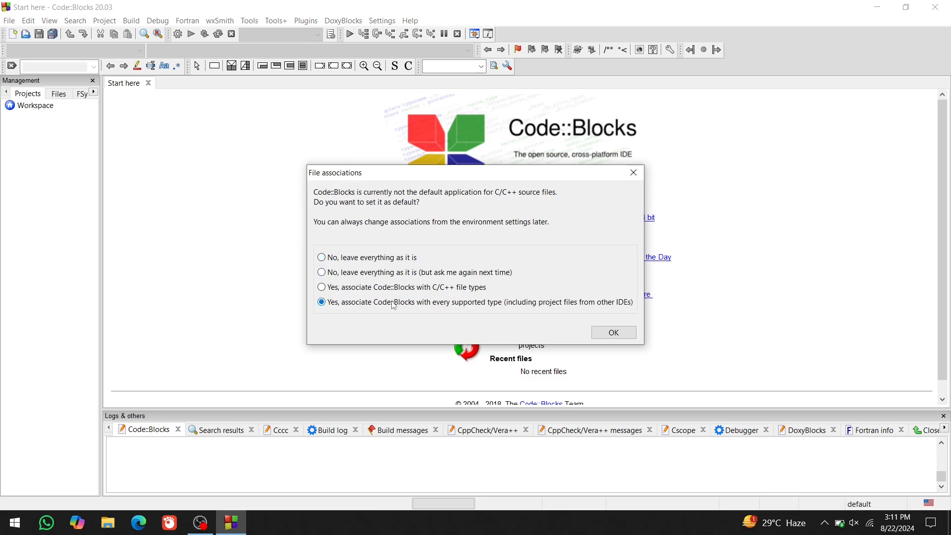
click(321, 257)
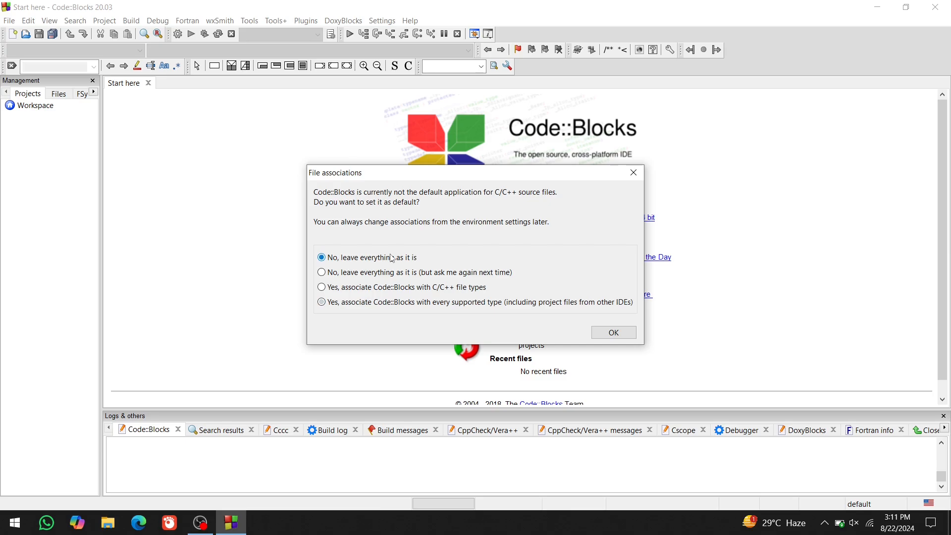
click(612, 333)
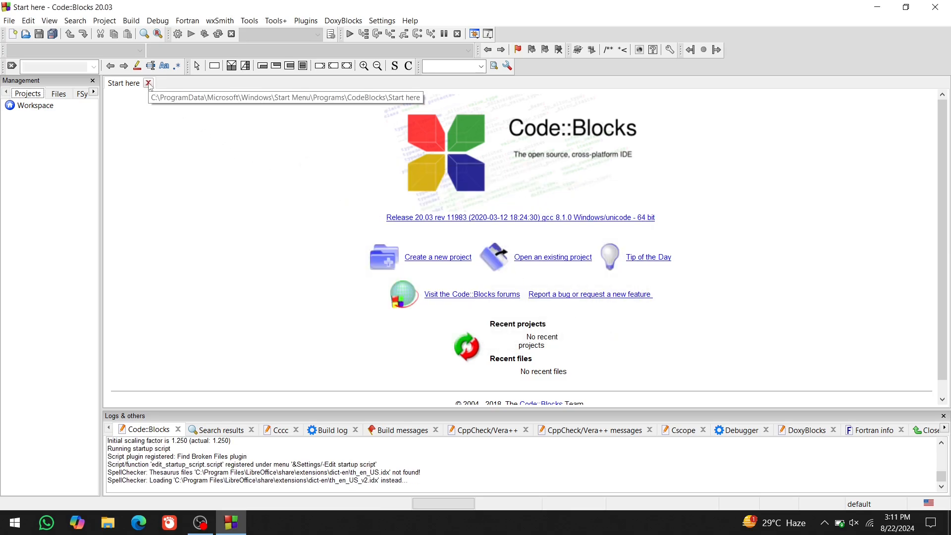
Close the Start here page and bring up the File menu for a new project.
click(148, 83)
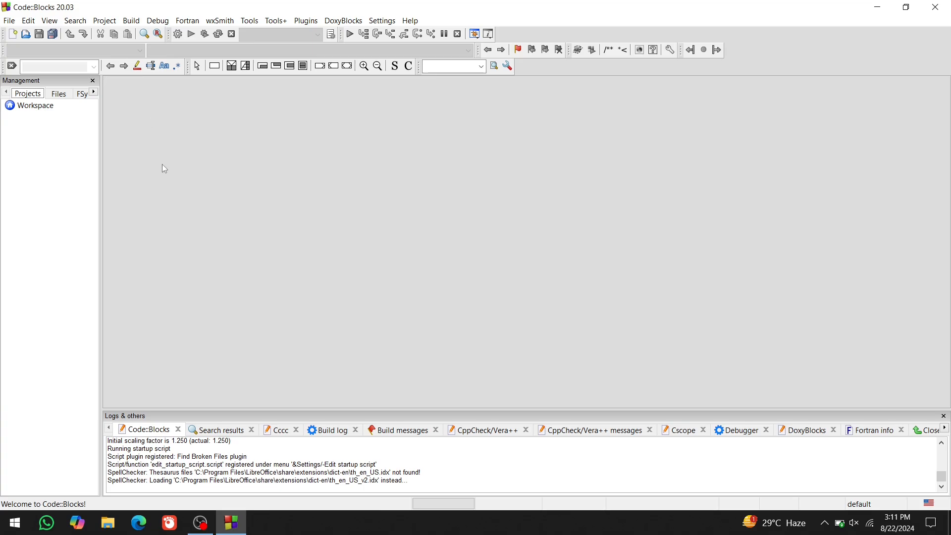
mouse_move(141, 163)
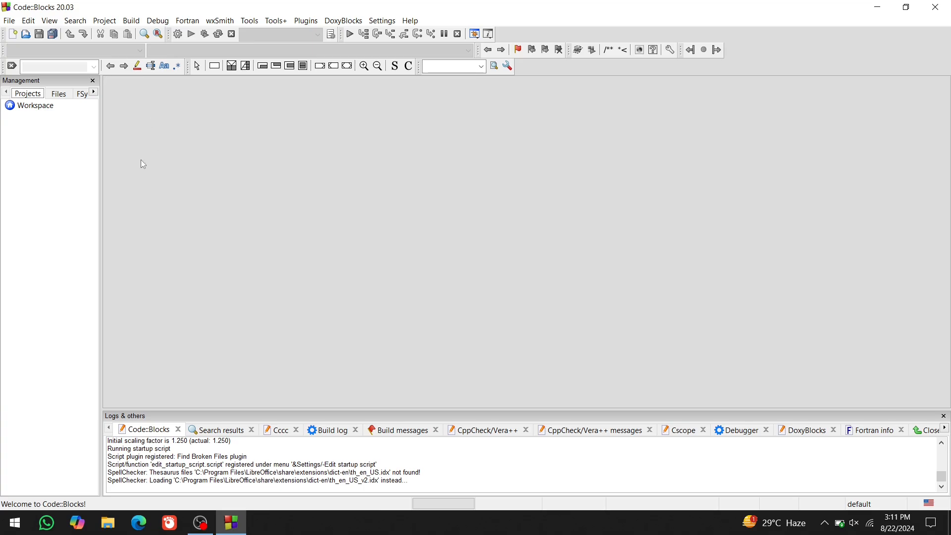
mouse_move(123, 161)
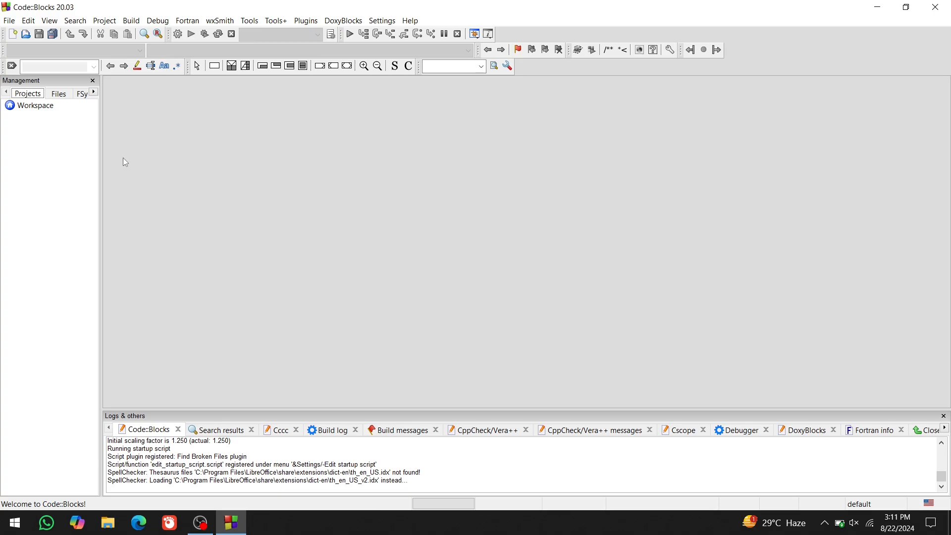
click(9, 20)
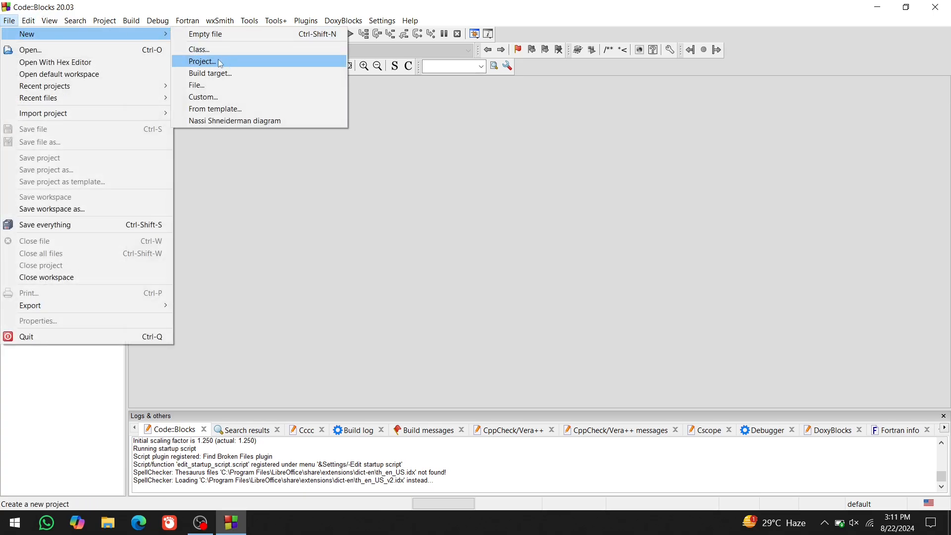
Start a Console application project in C titled myProject.
click(201, 61)
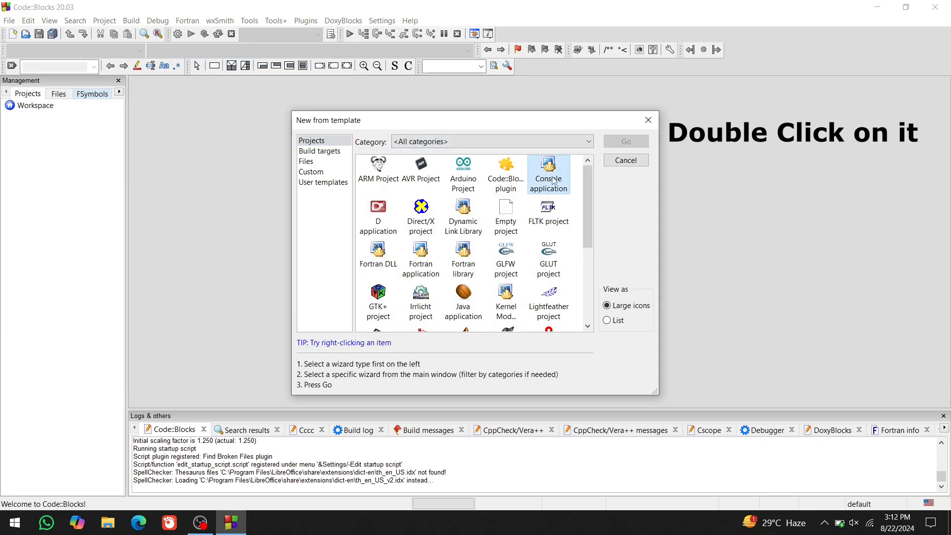
double_click(548, 174)
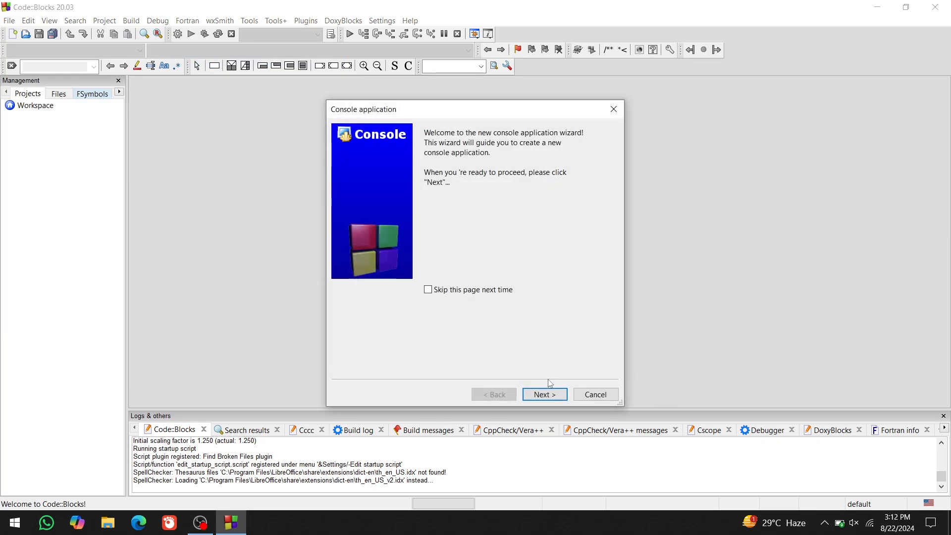
click(543, 394)
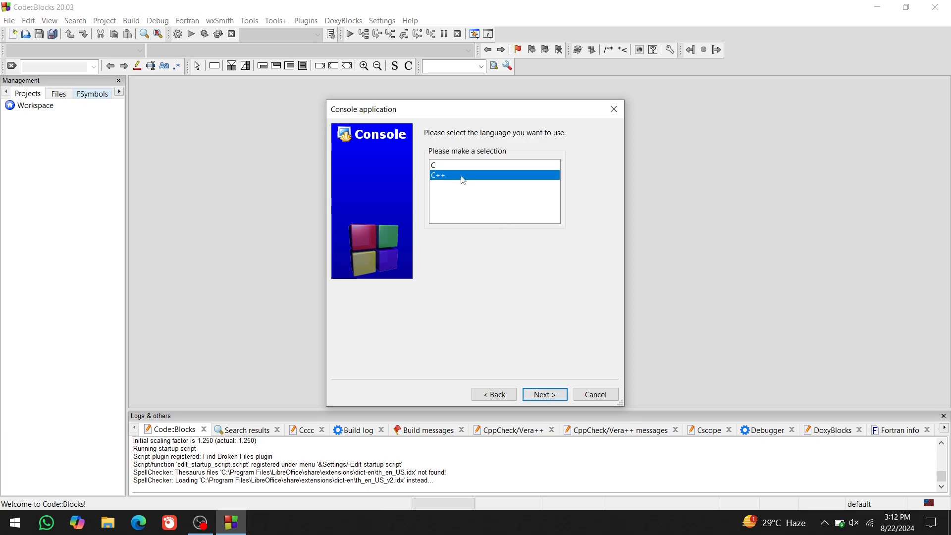
click(433, 164)
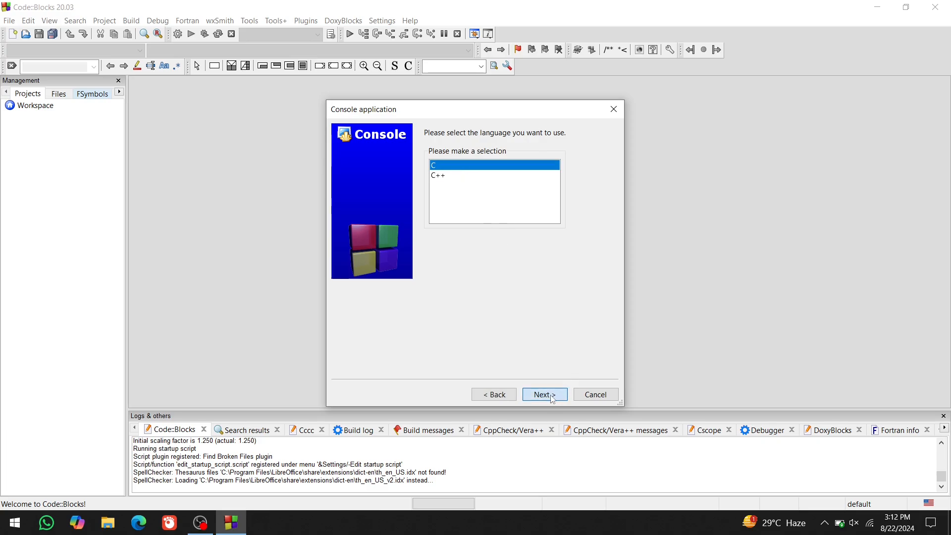
click(544, 394)
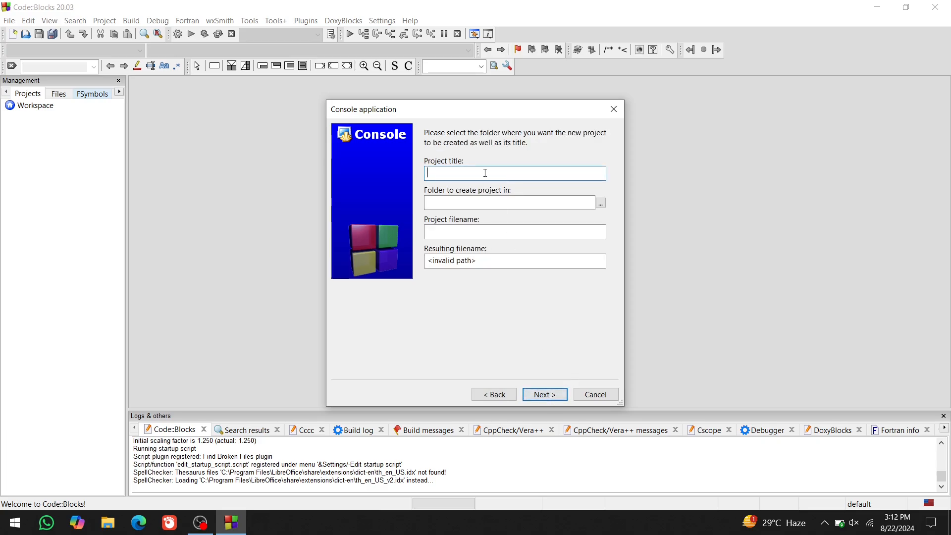
text(myProj)
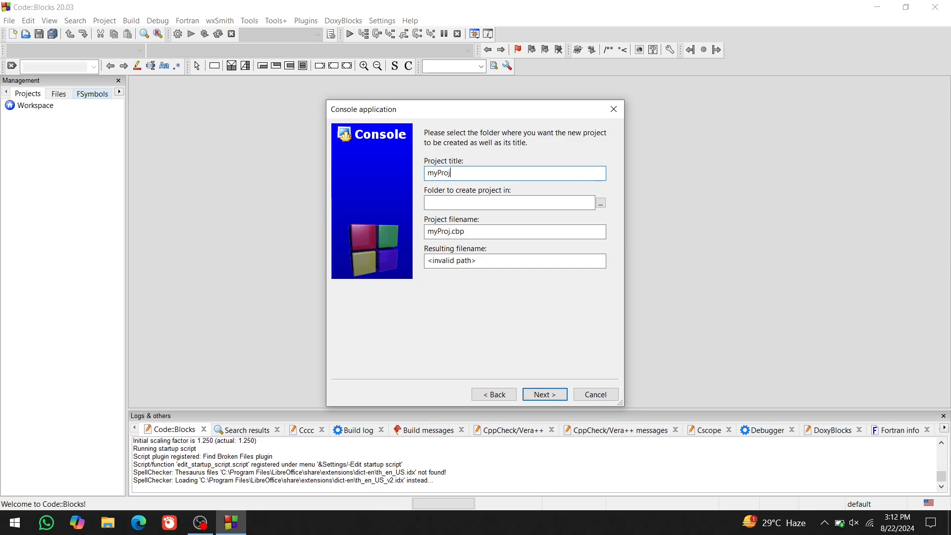
text(ect)
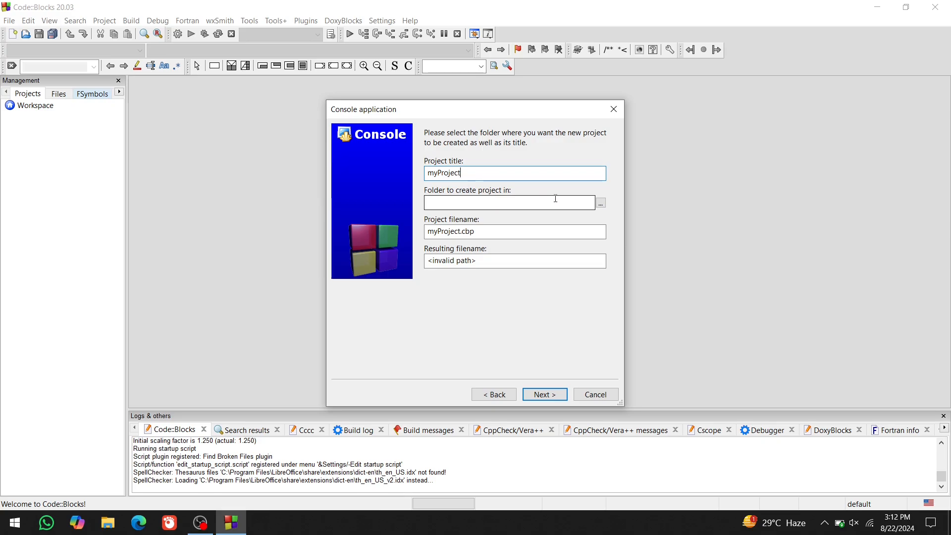
Place the project in a new C Tutorials folder on the Desktop and finish the wizard with GNU GCC.
click(601, 202)
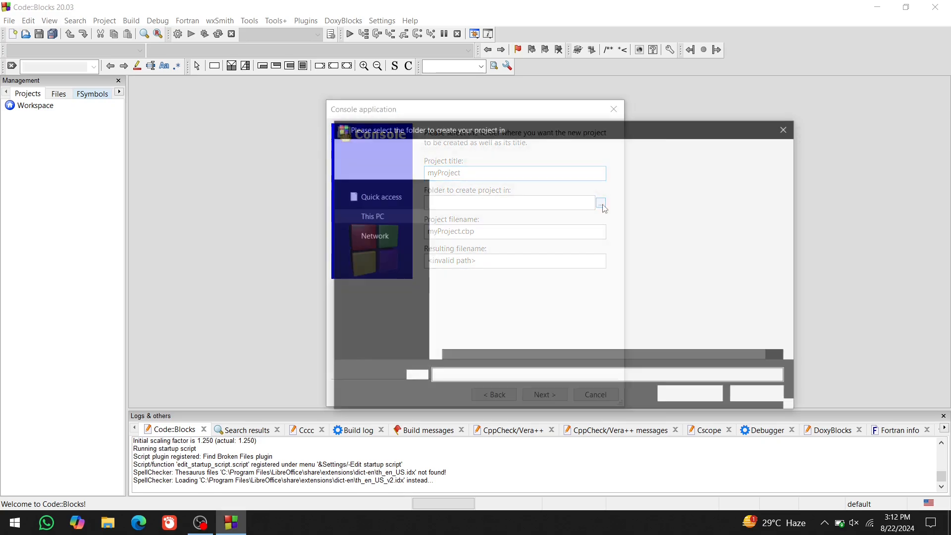
click(601, 202)
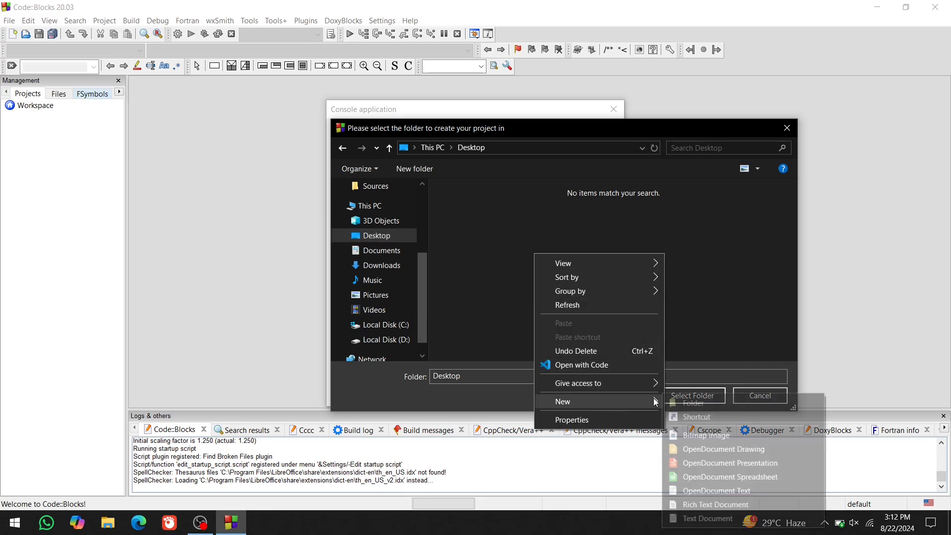
click(692, 402)
text(C Tutorials)
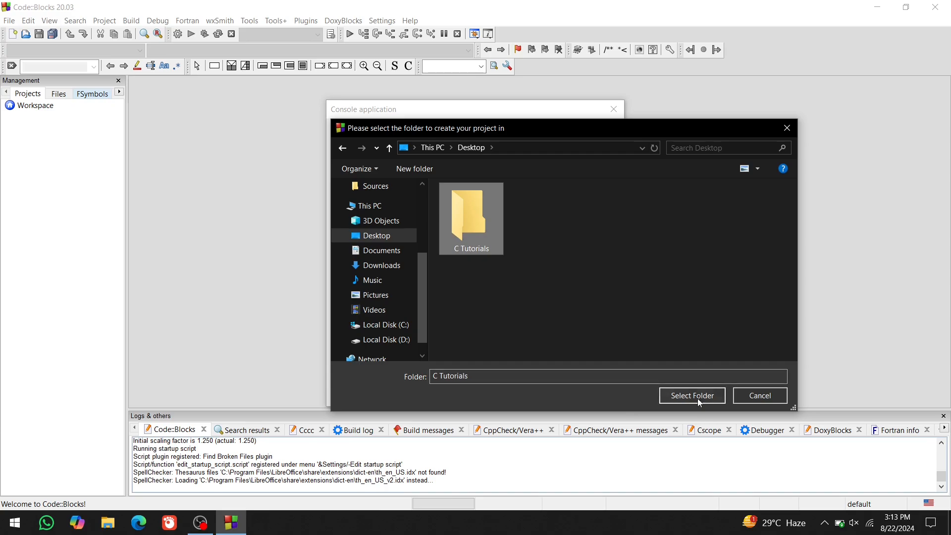
click(691, 395)
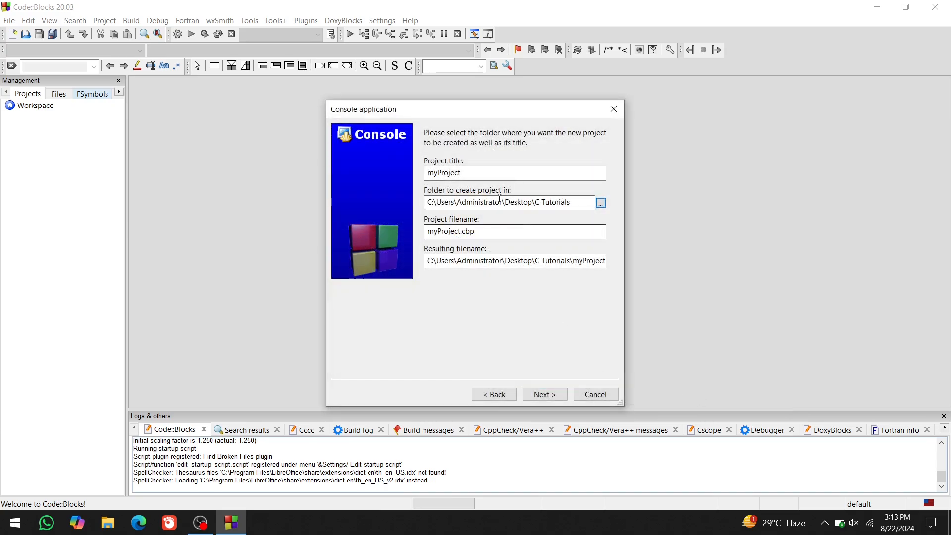
click(544, 395)
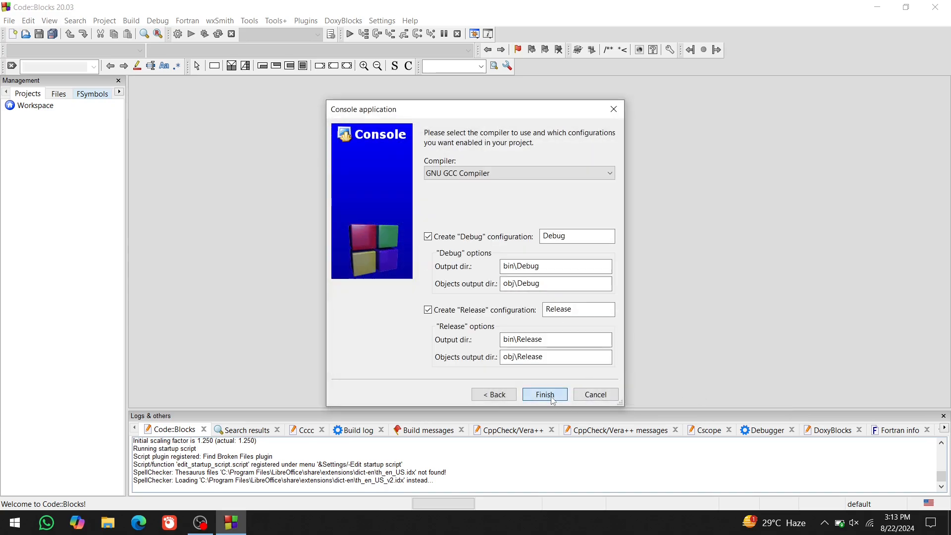
click(544, 394)
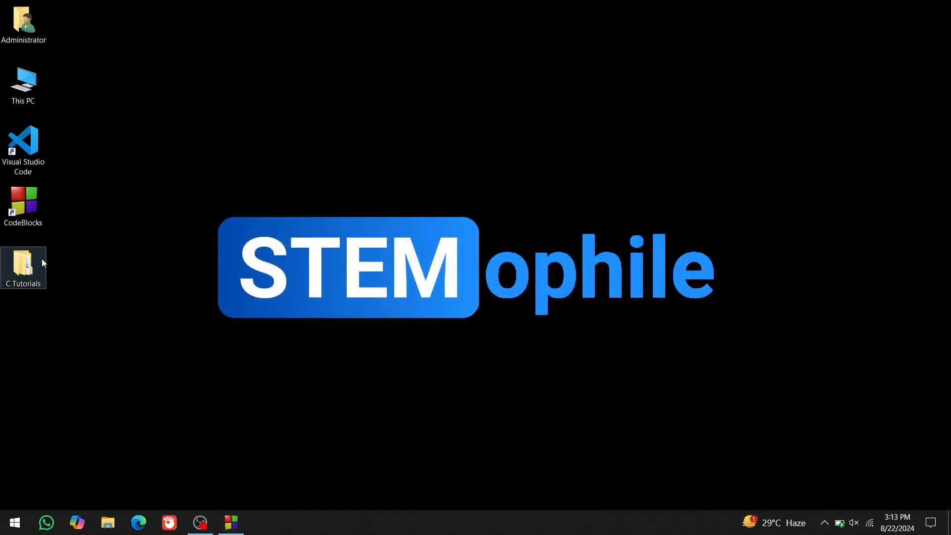
Browse into Desktop\C Tutorials\myProject to see main and myProject.cbp.
double_click(22, 262)
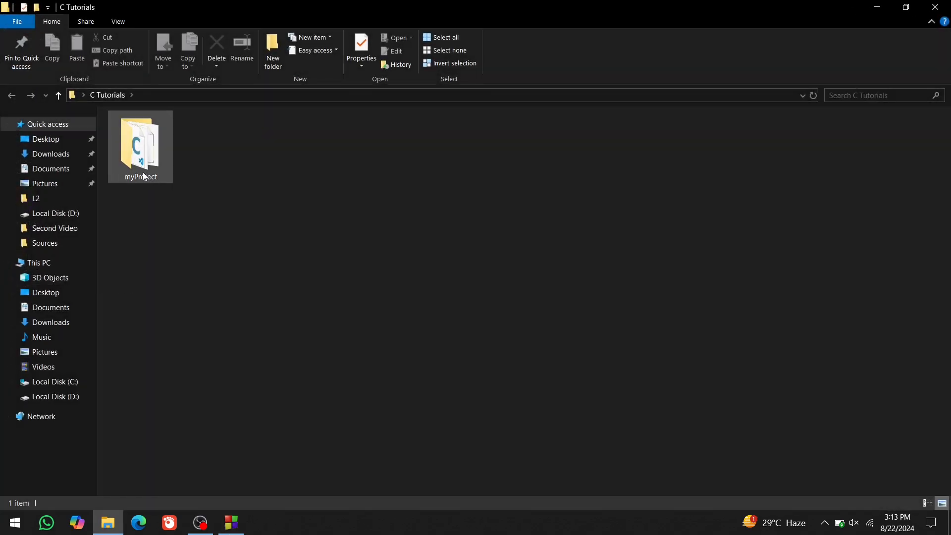
click(187, 165)
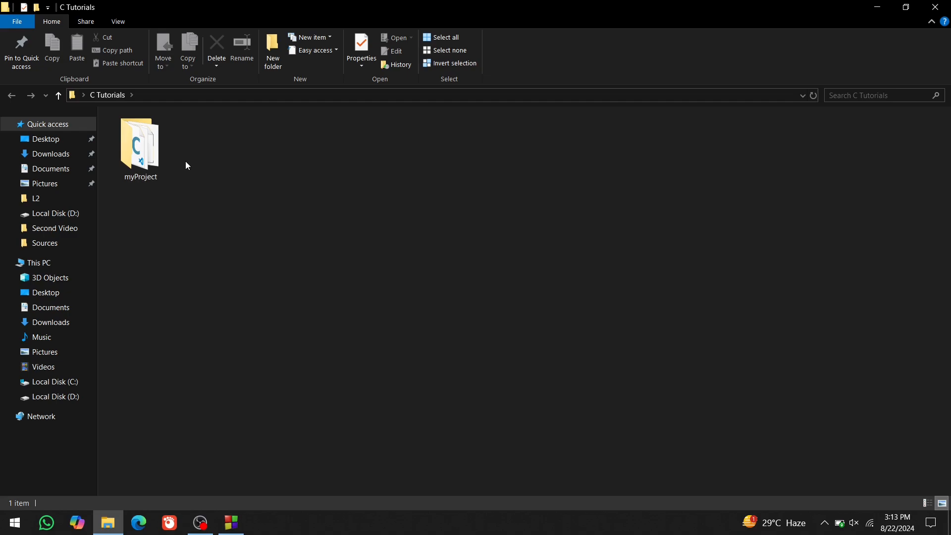
double_click(140, 143)
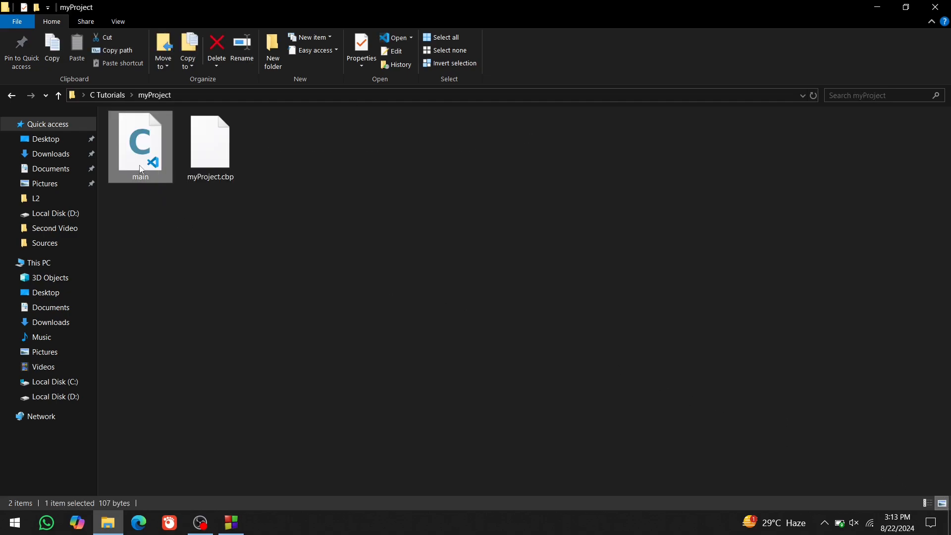
click(361, 49)
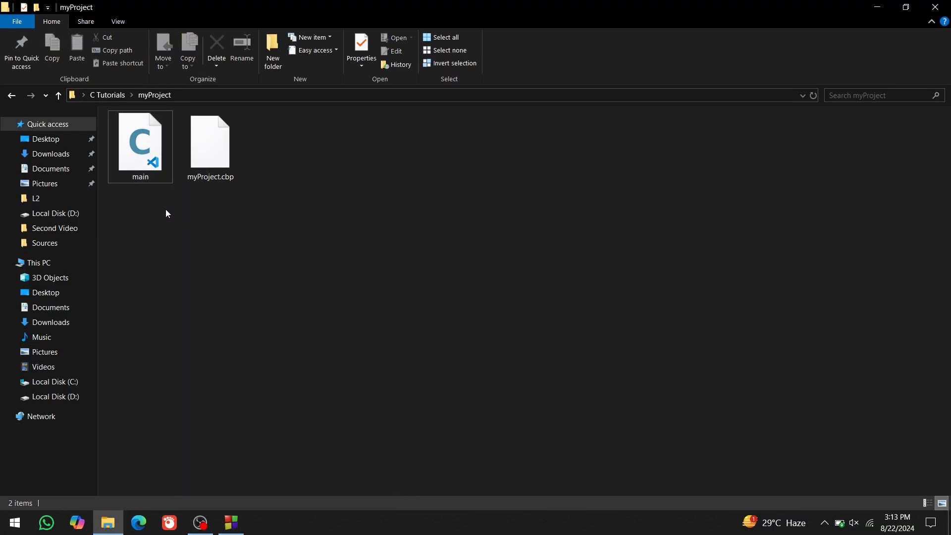
double_click(210, 140)
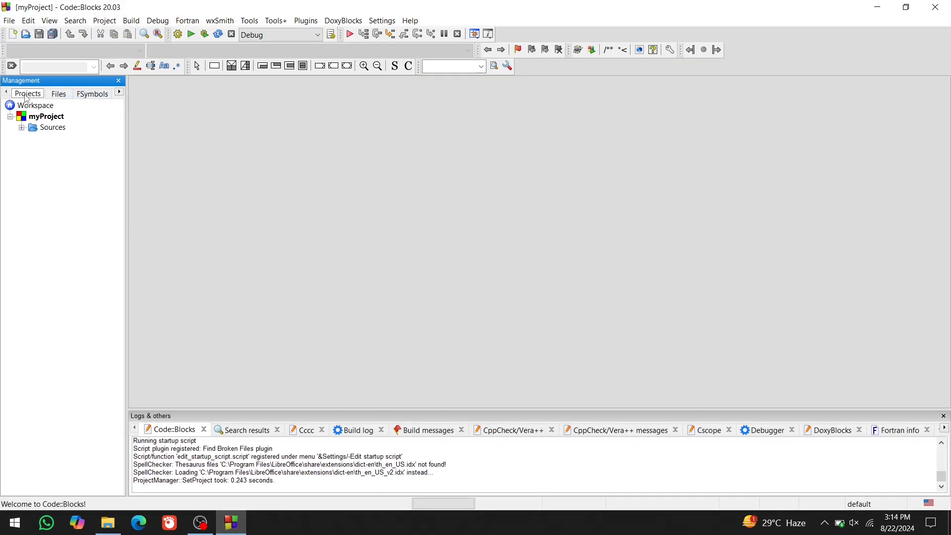
Expand myProject's Sources in the Projects panel and load main.c into the editor.
click(46, 116)
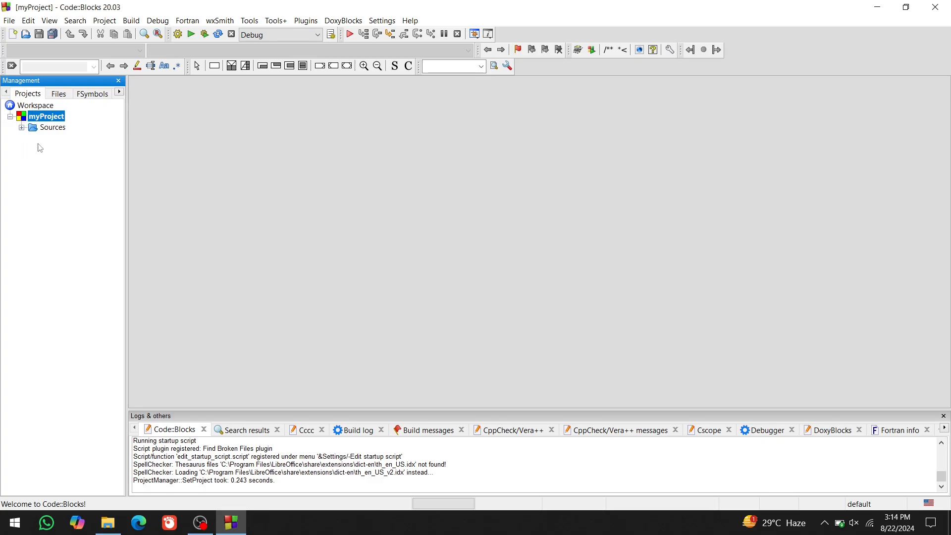
mouse_move(47, 168)
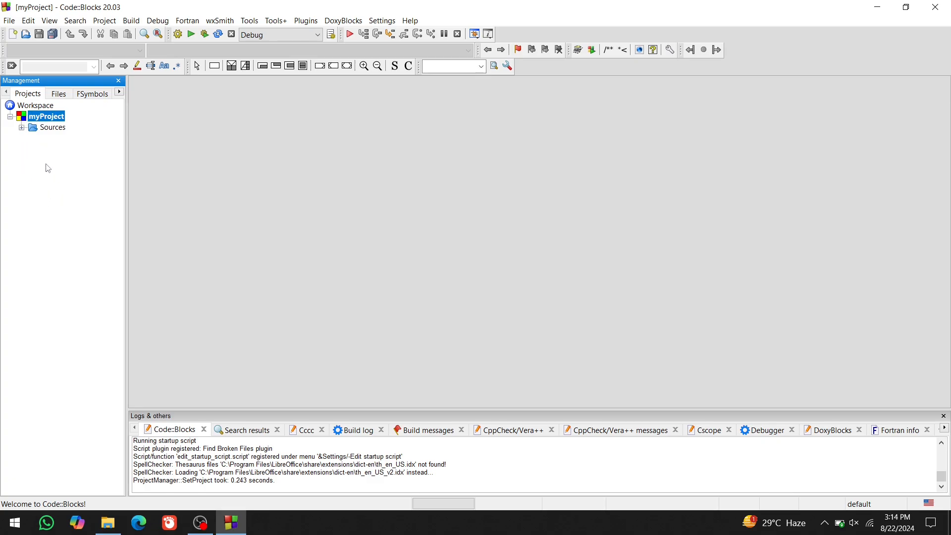
click(21, 126)
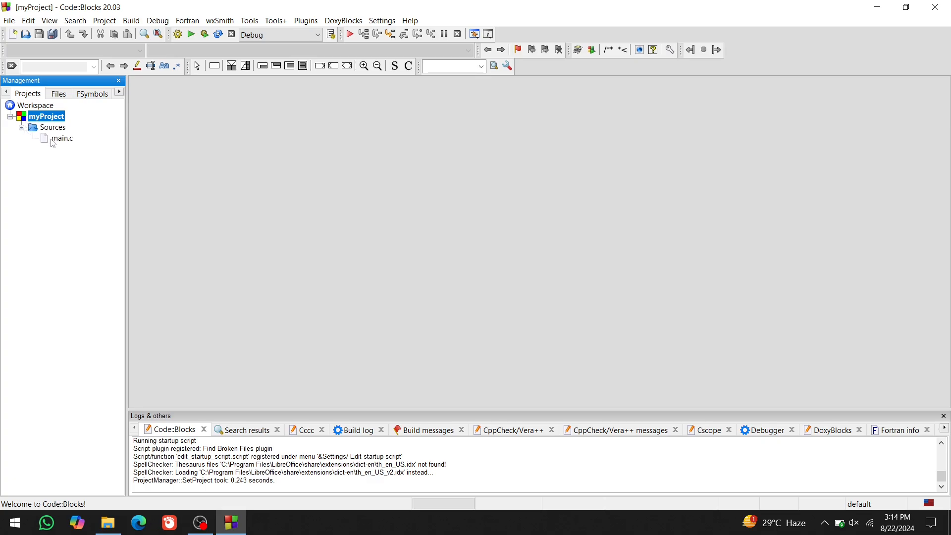
click(61, 138)
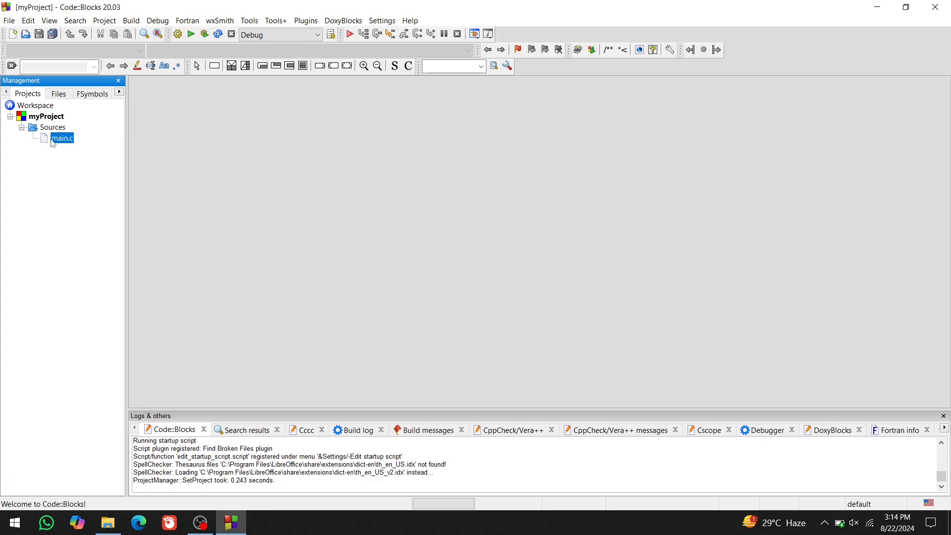
double_click(61, 137)
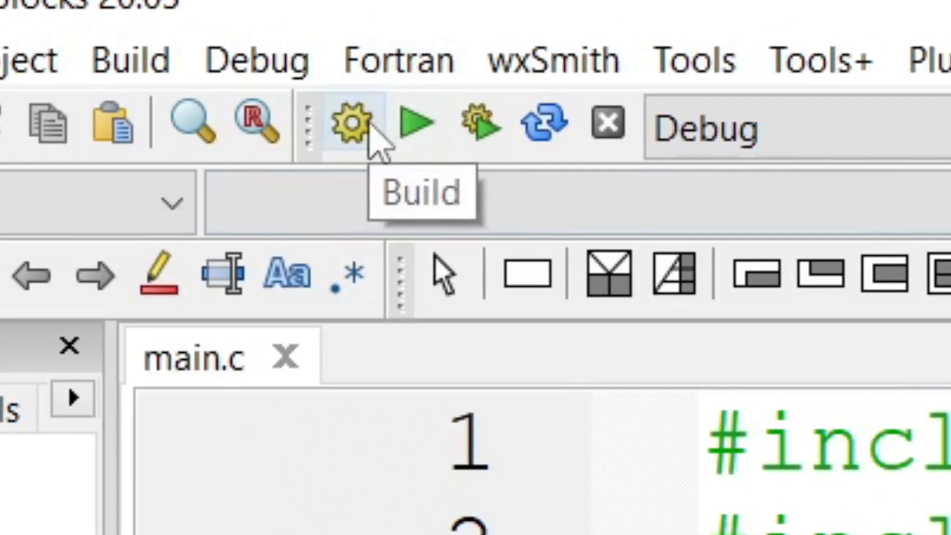
Build myProject and check the Build log reports 0 errors and 0 warnings.
click(350, 123)
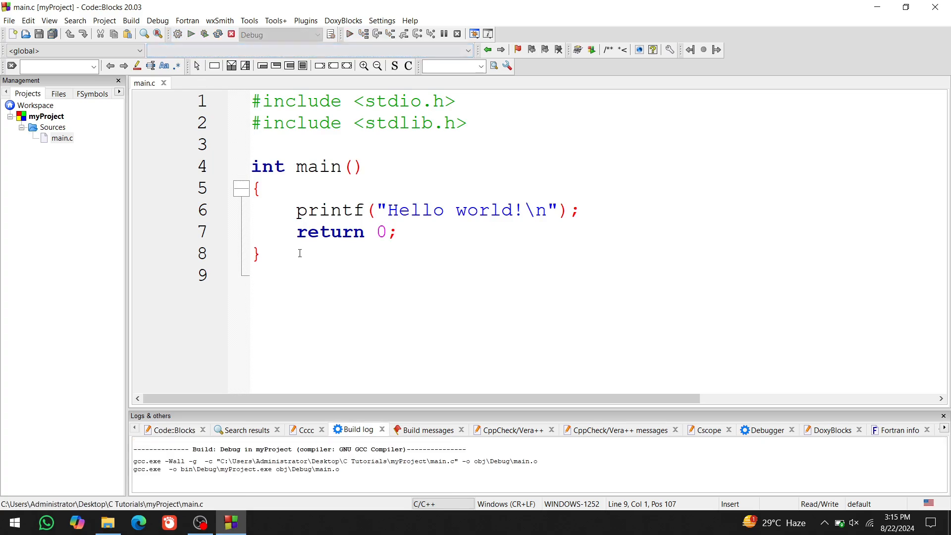
click(190, 34)
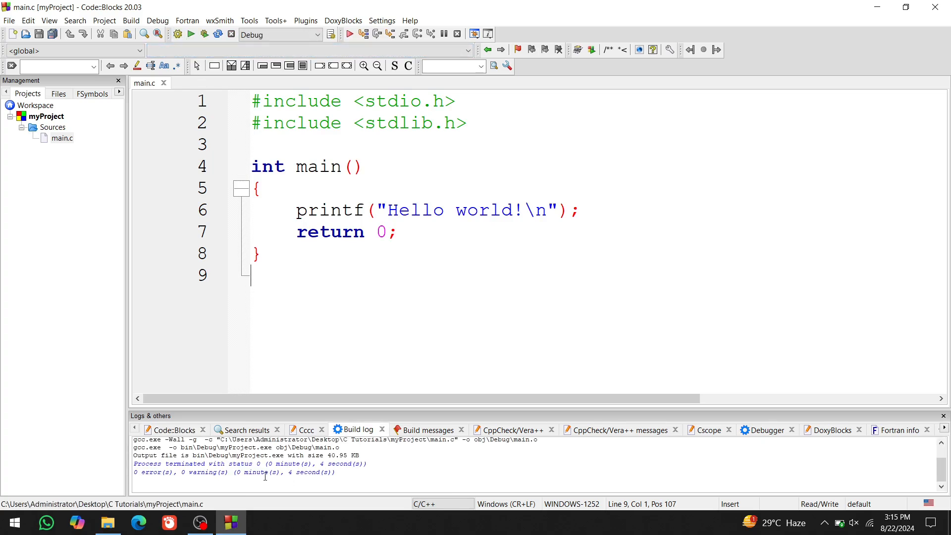
click(108, 522)
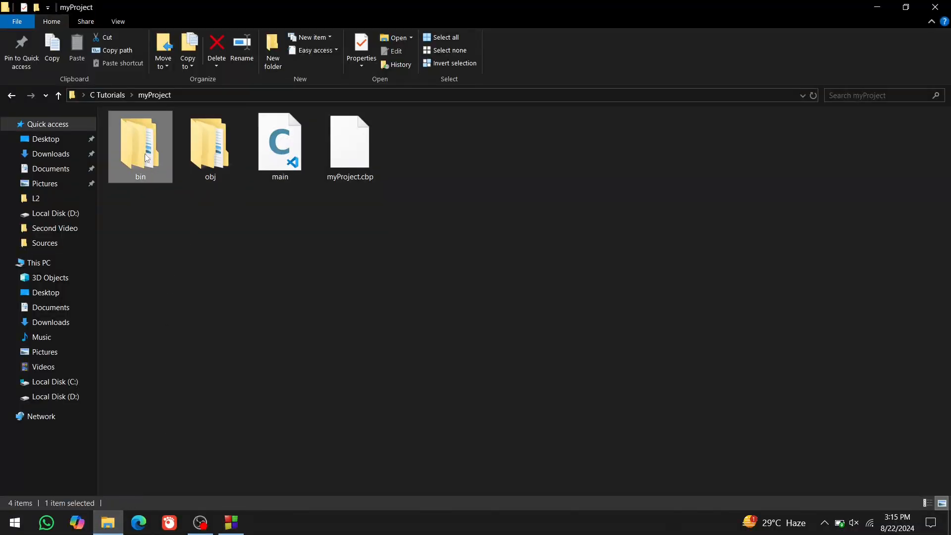
Inspect myProject in bin\Debug via Properties, confirming it is an Application (.exe).
double_click(140, 140)
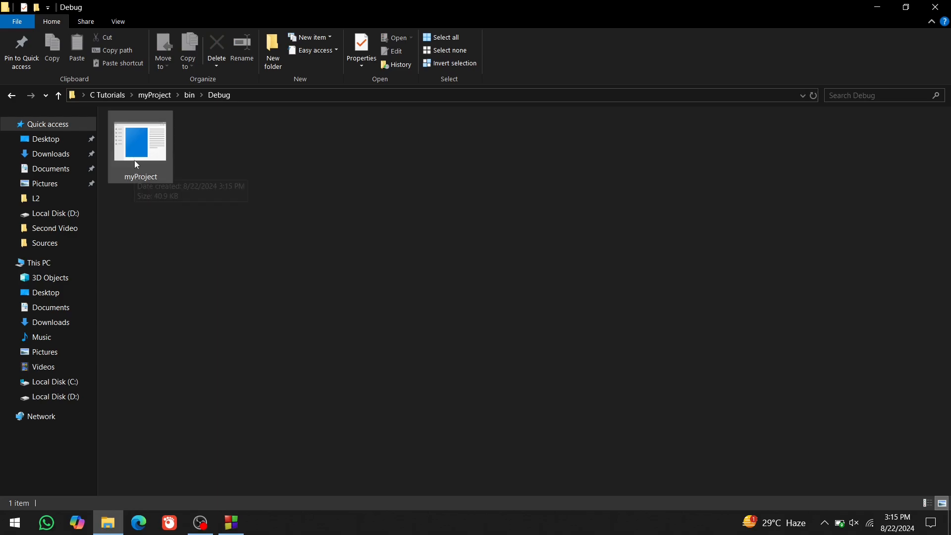
right_click(140, 146)
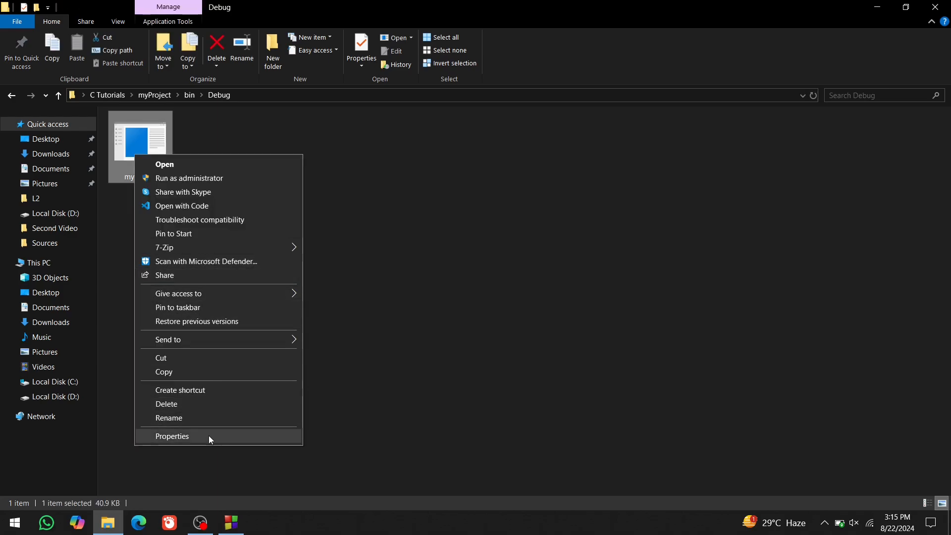
click(171, 436)
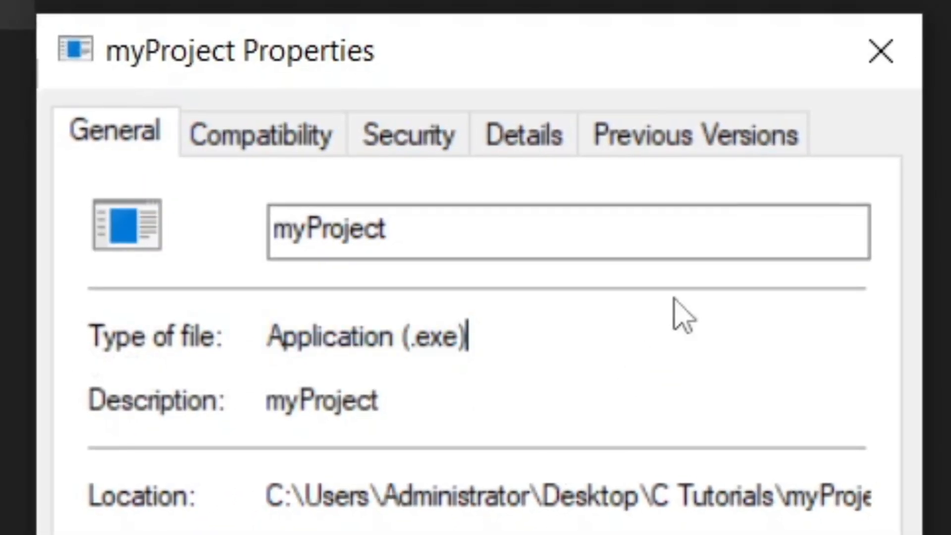
click(881, 50)
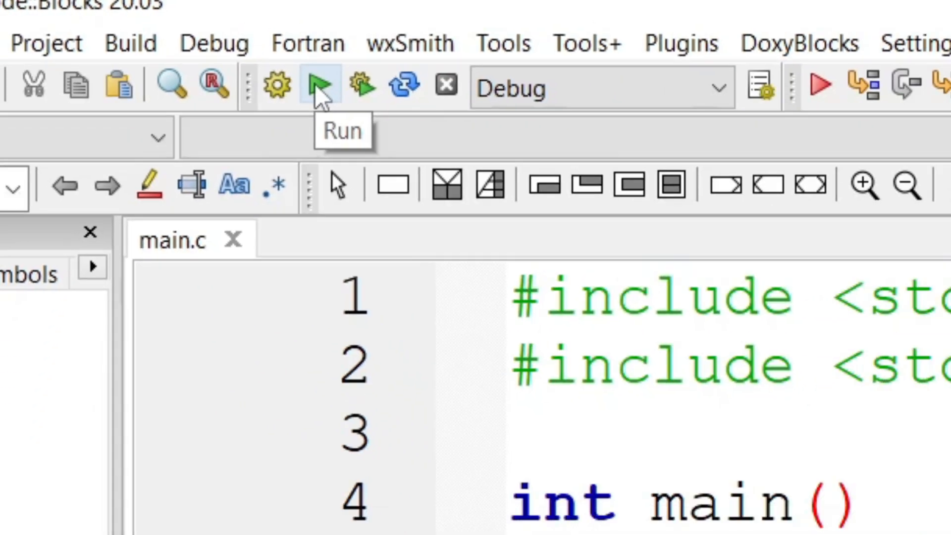
Run the program, change the printf message to "Welcome to STEMophile \n", then build and run again.
click(320, 85)
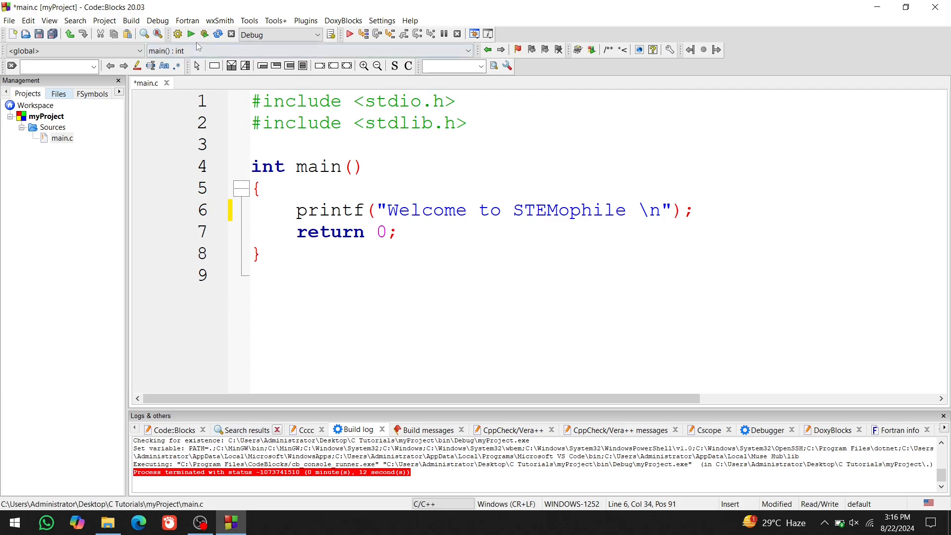
click(191, 34)
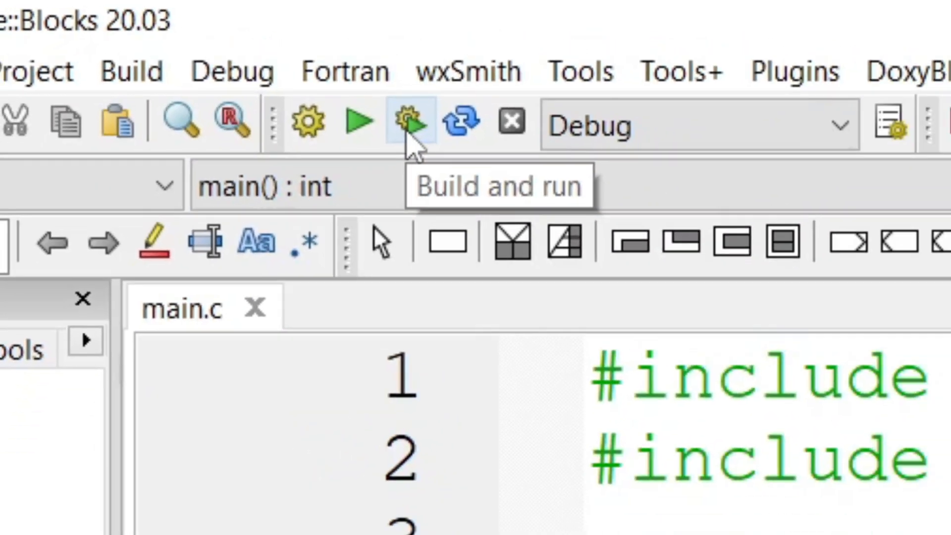
click(409, 121)
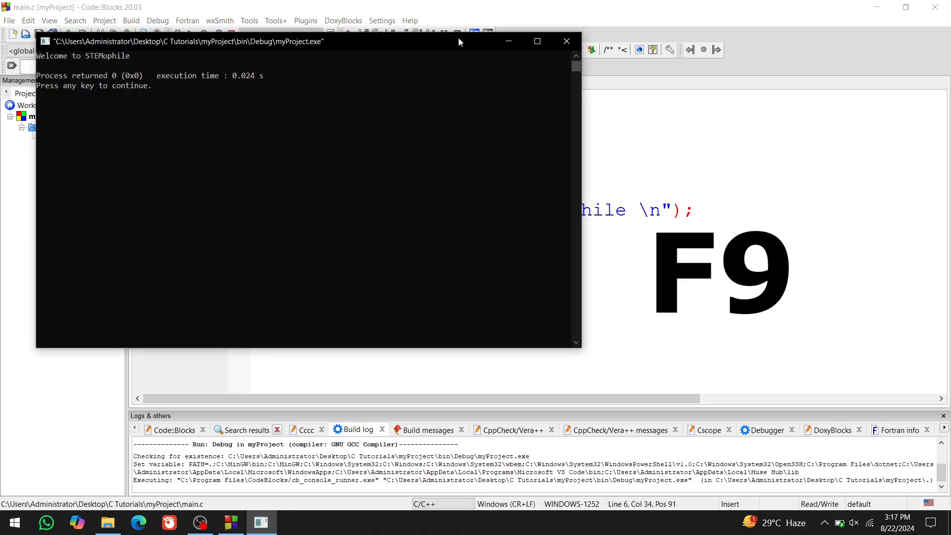